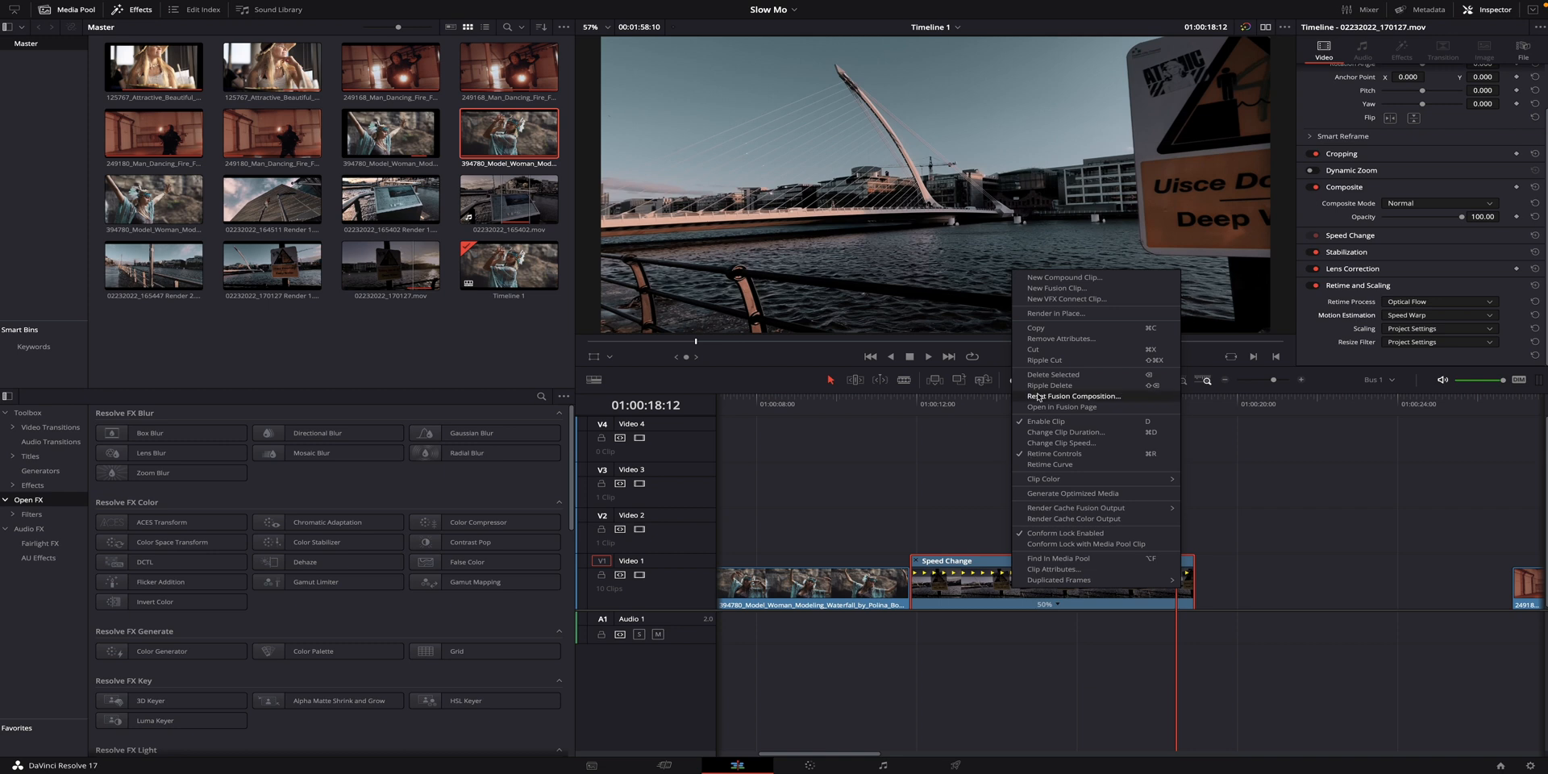
Render the 50% river clip in place as Apple ProRes 422 QuickTime into the Editing folder.
click(1060, 313)
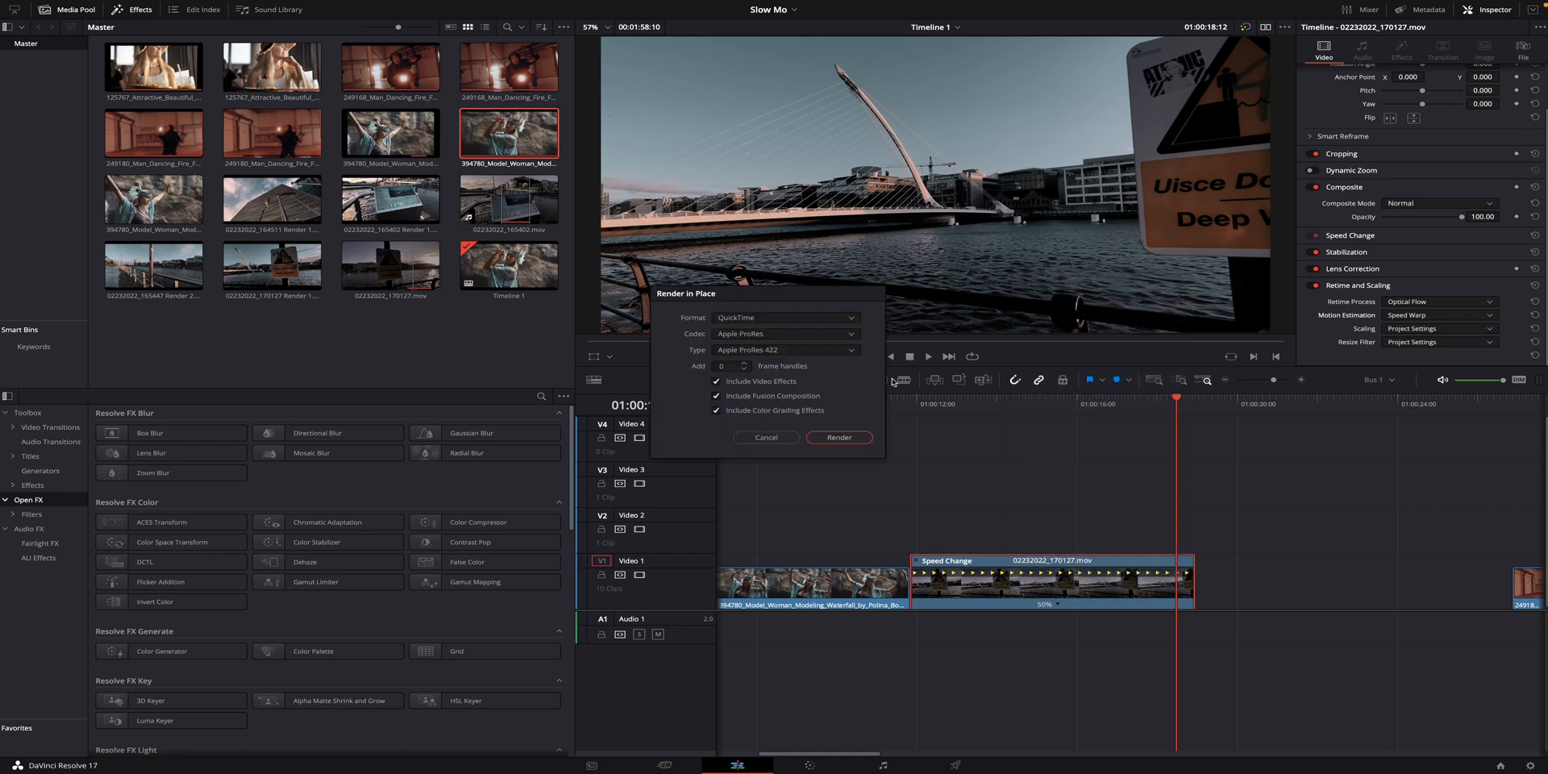
click(839, 437)
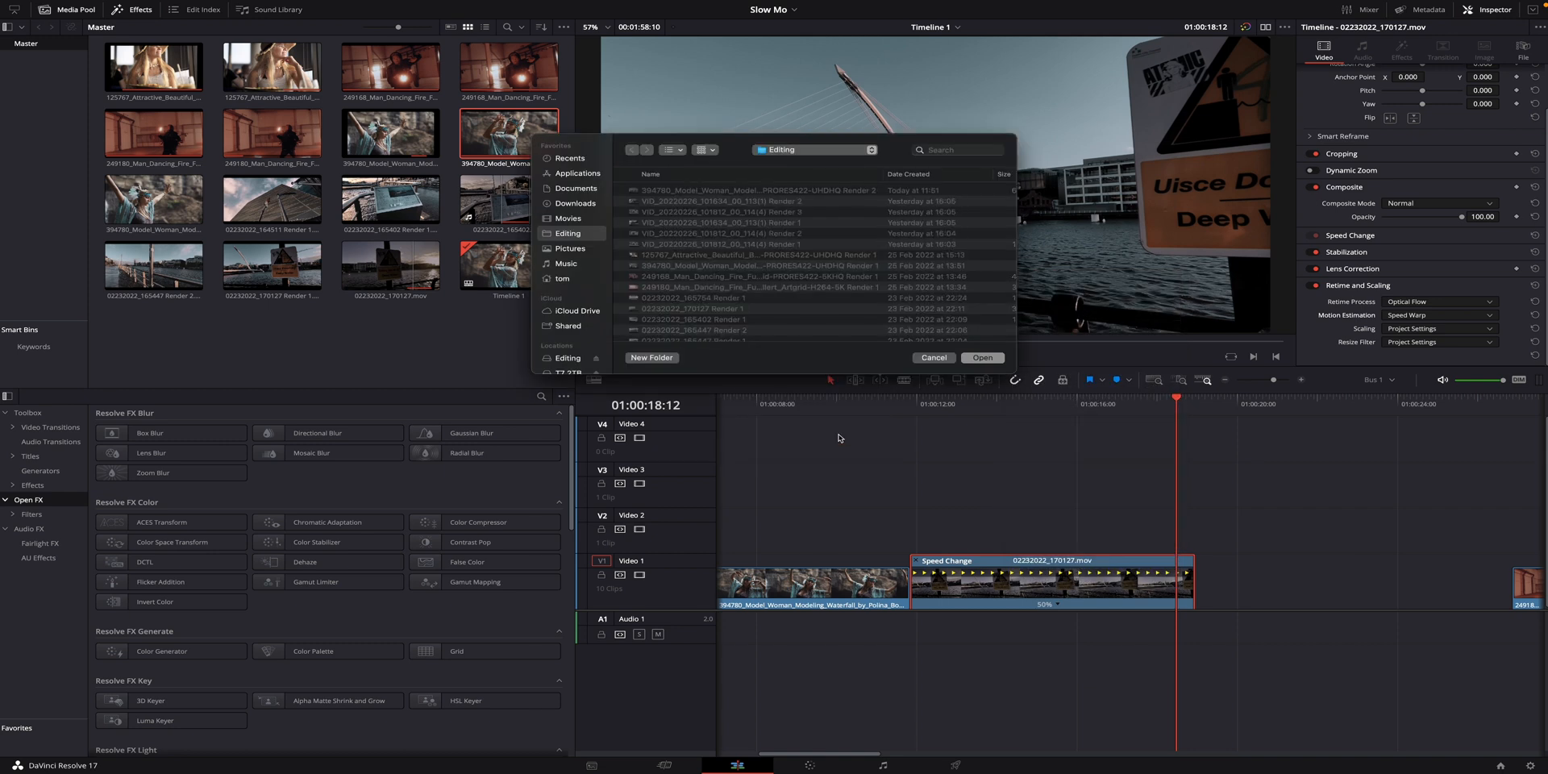
click(980, 357)
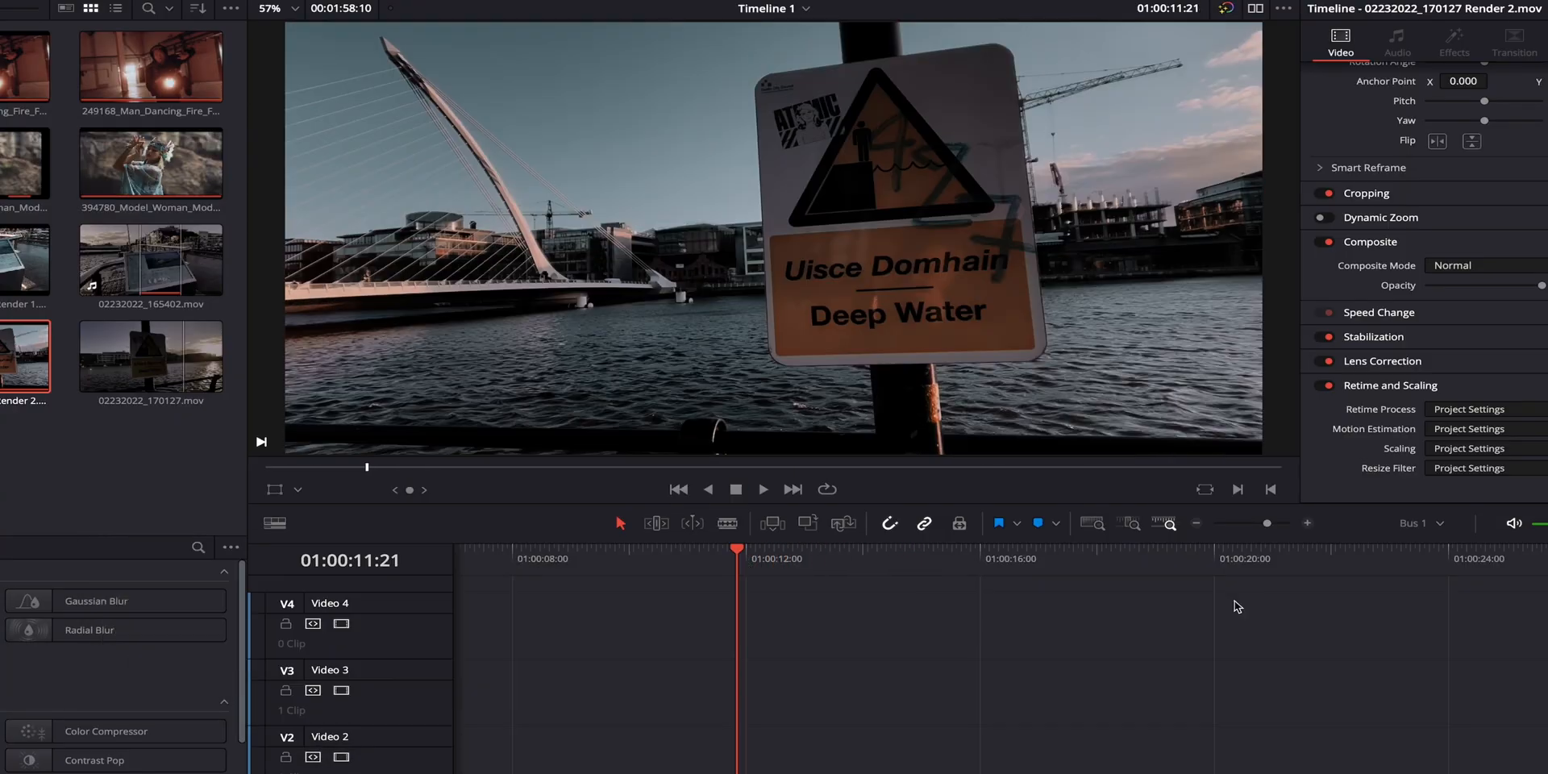
Play back the rendered slow-motion river clip, then stop it.
click(762, 489)
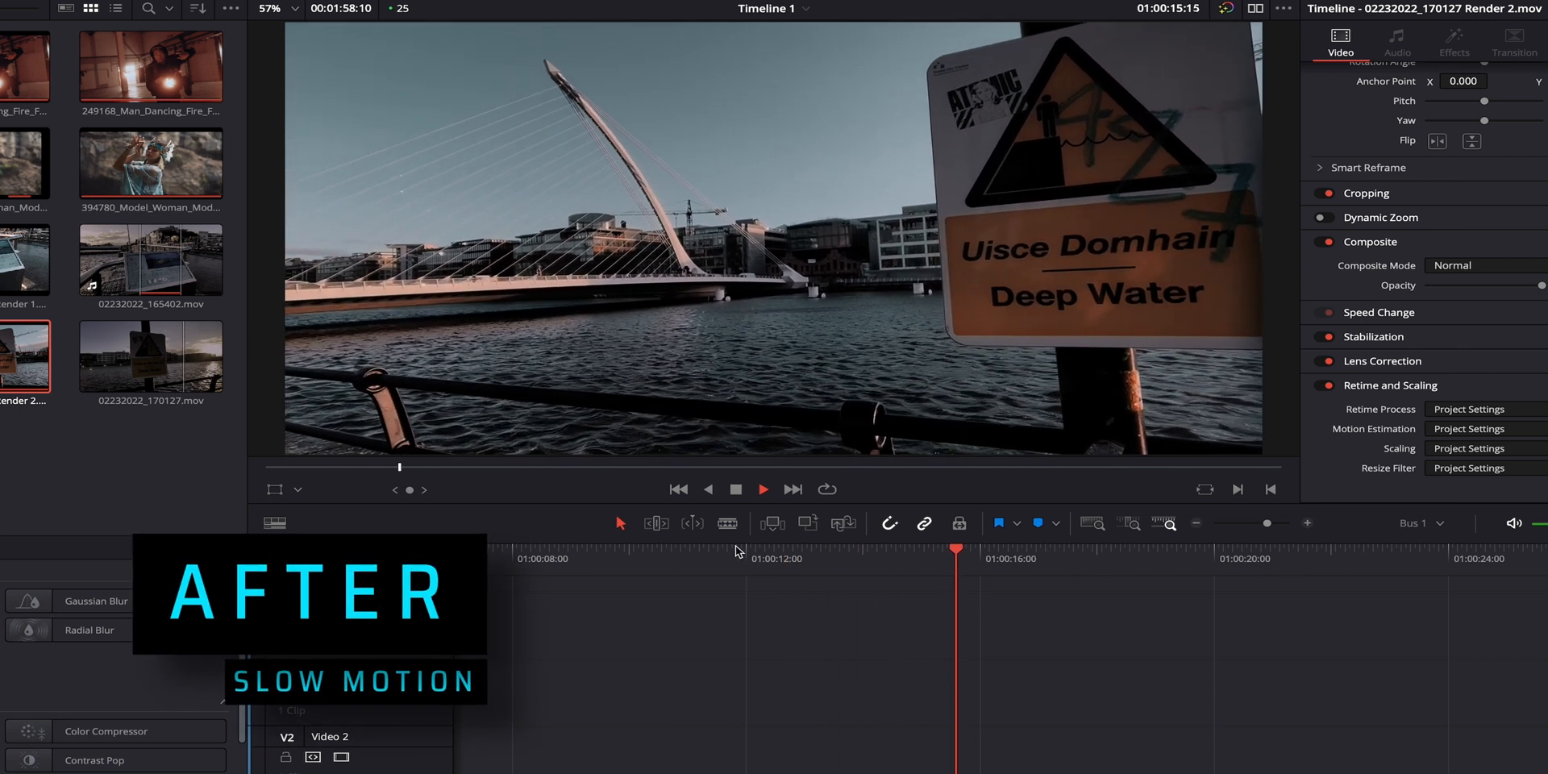
click(734, 558)
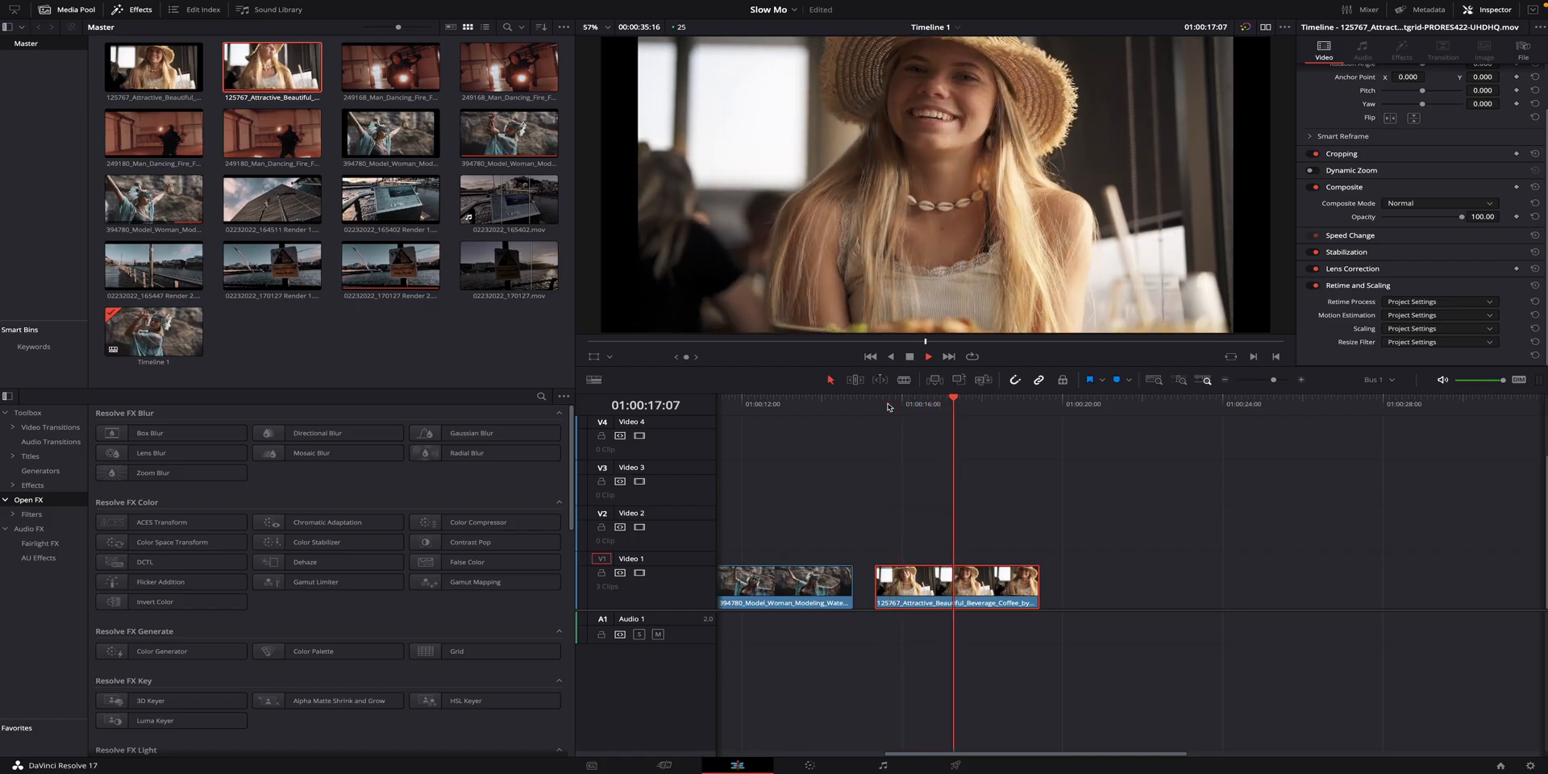
Preview the straw-hat coffee clip at normal speed and bring up its context menu.
click(925, 356)
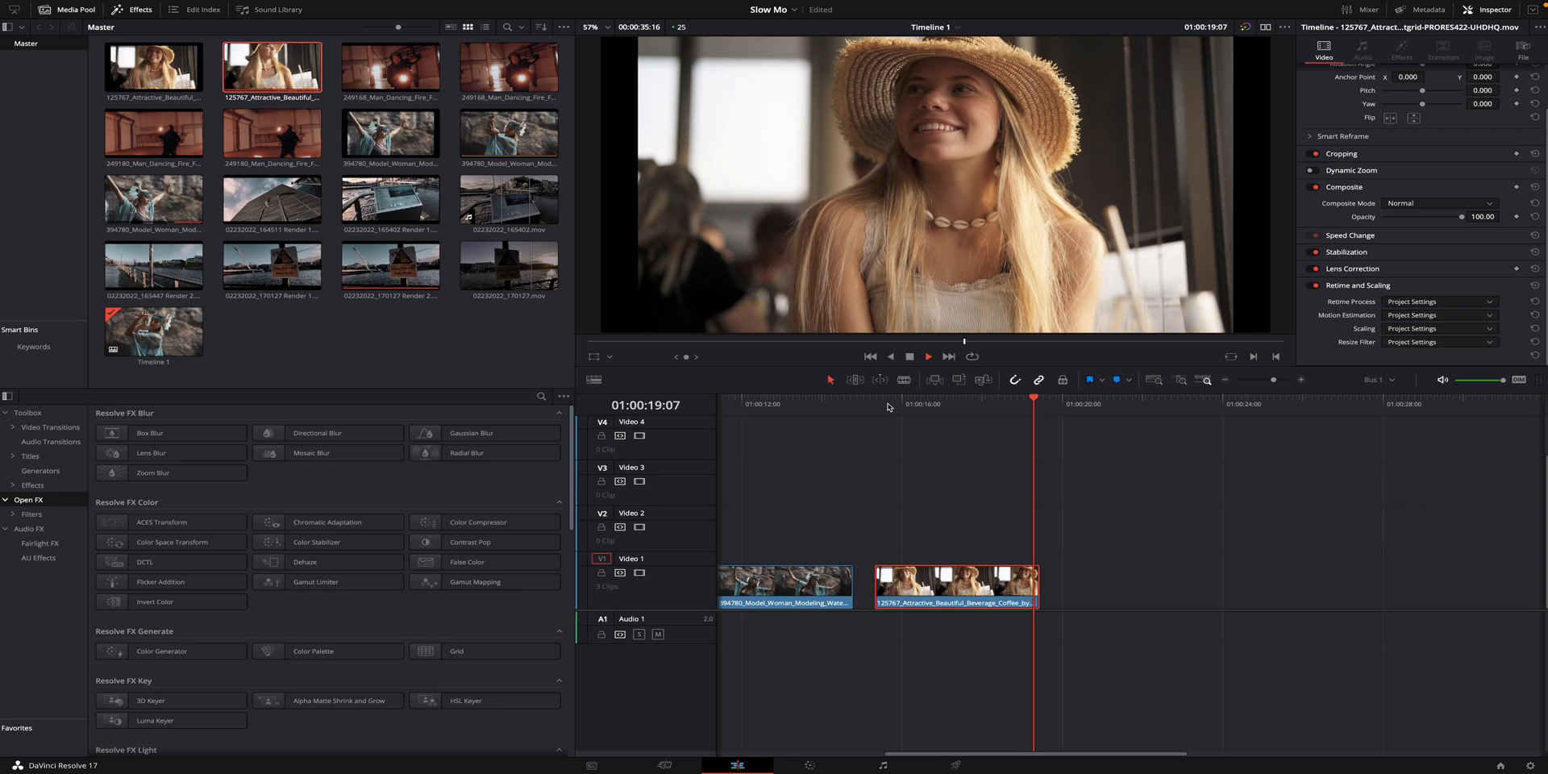
right_click(953, 602)
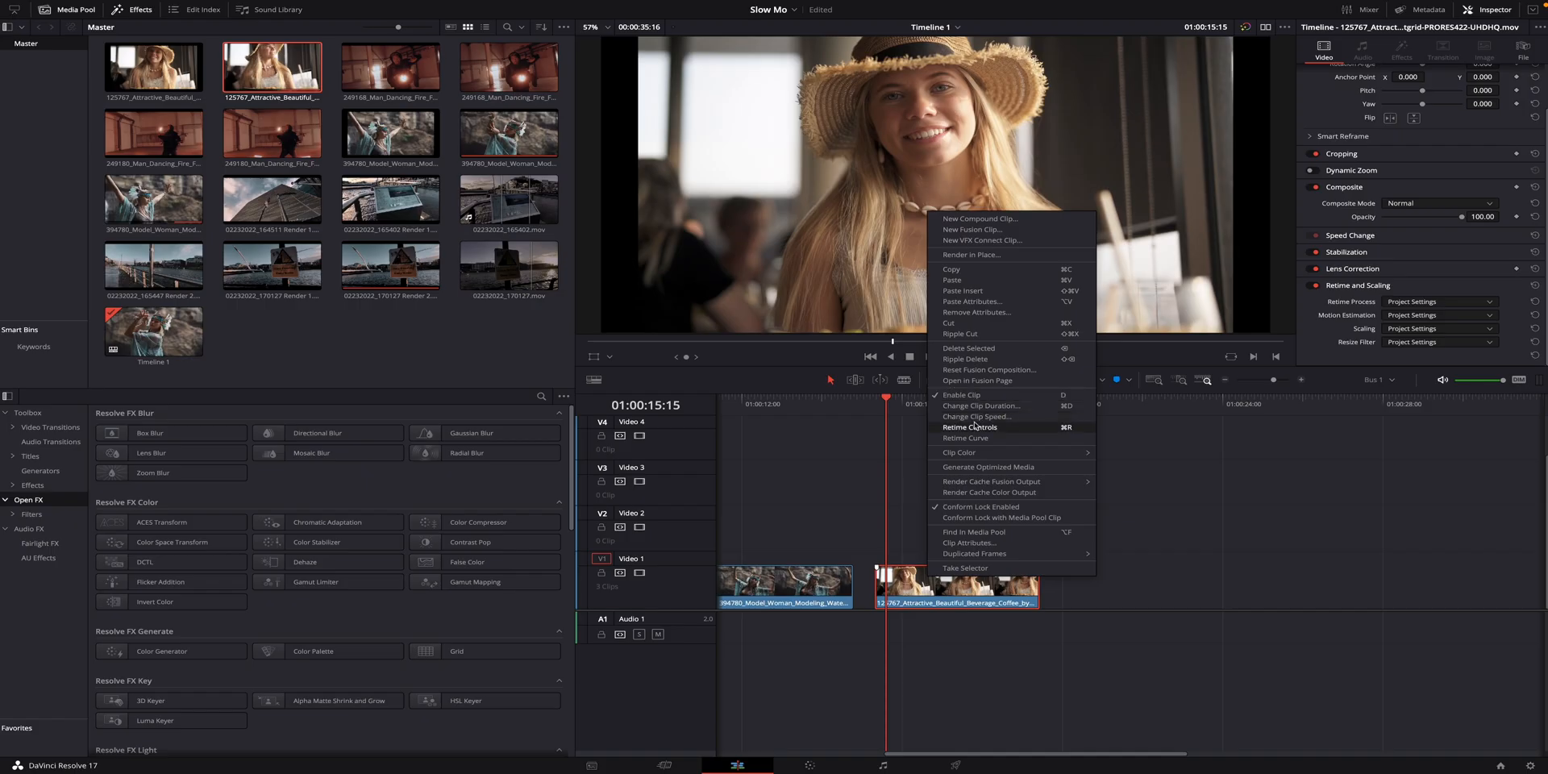
Show Retime Controls on the straw-hat coffee clip.
click(968, 427)
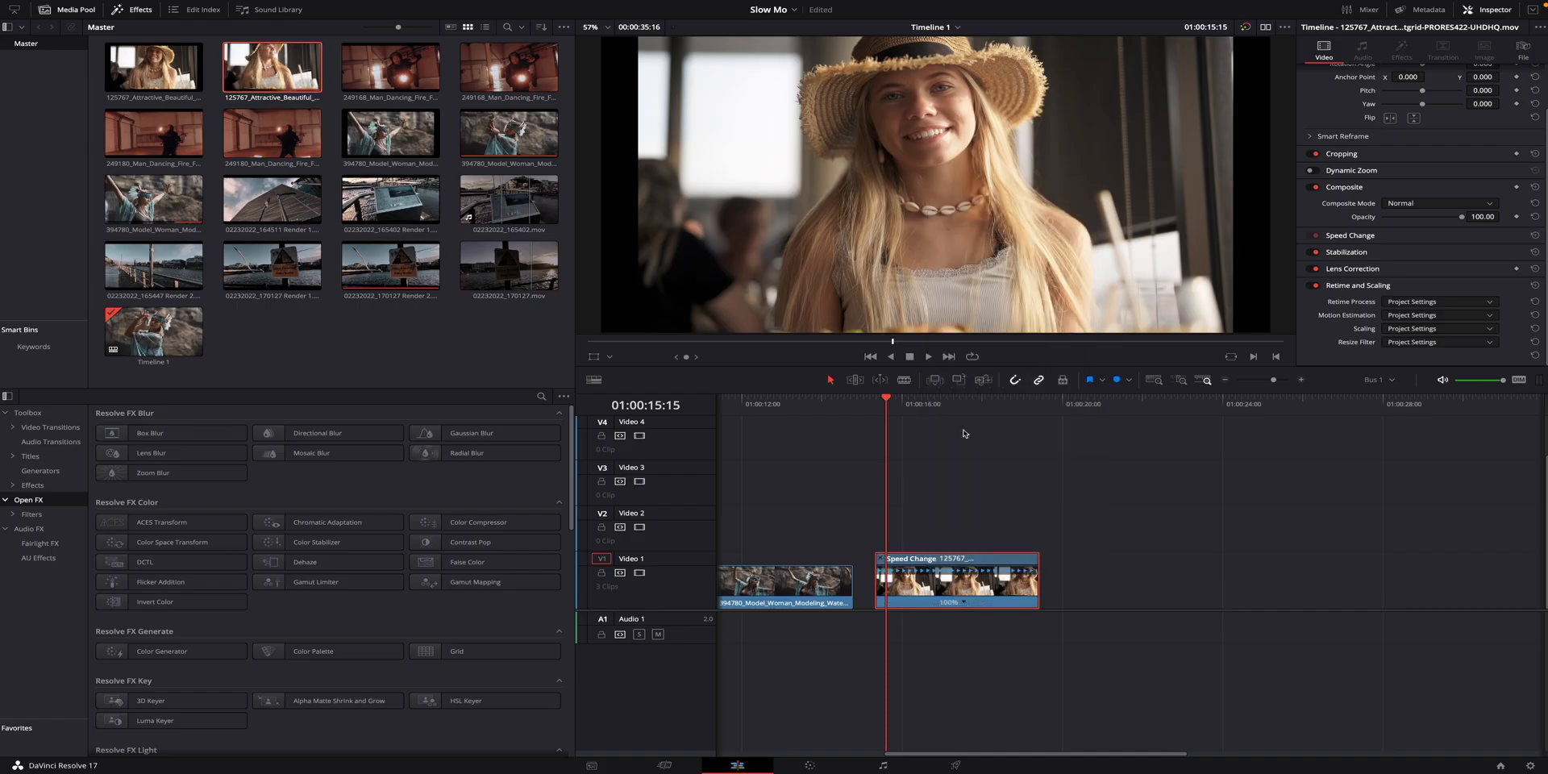
mouse_move(973, 608)
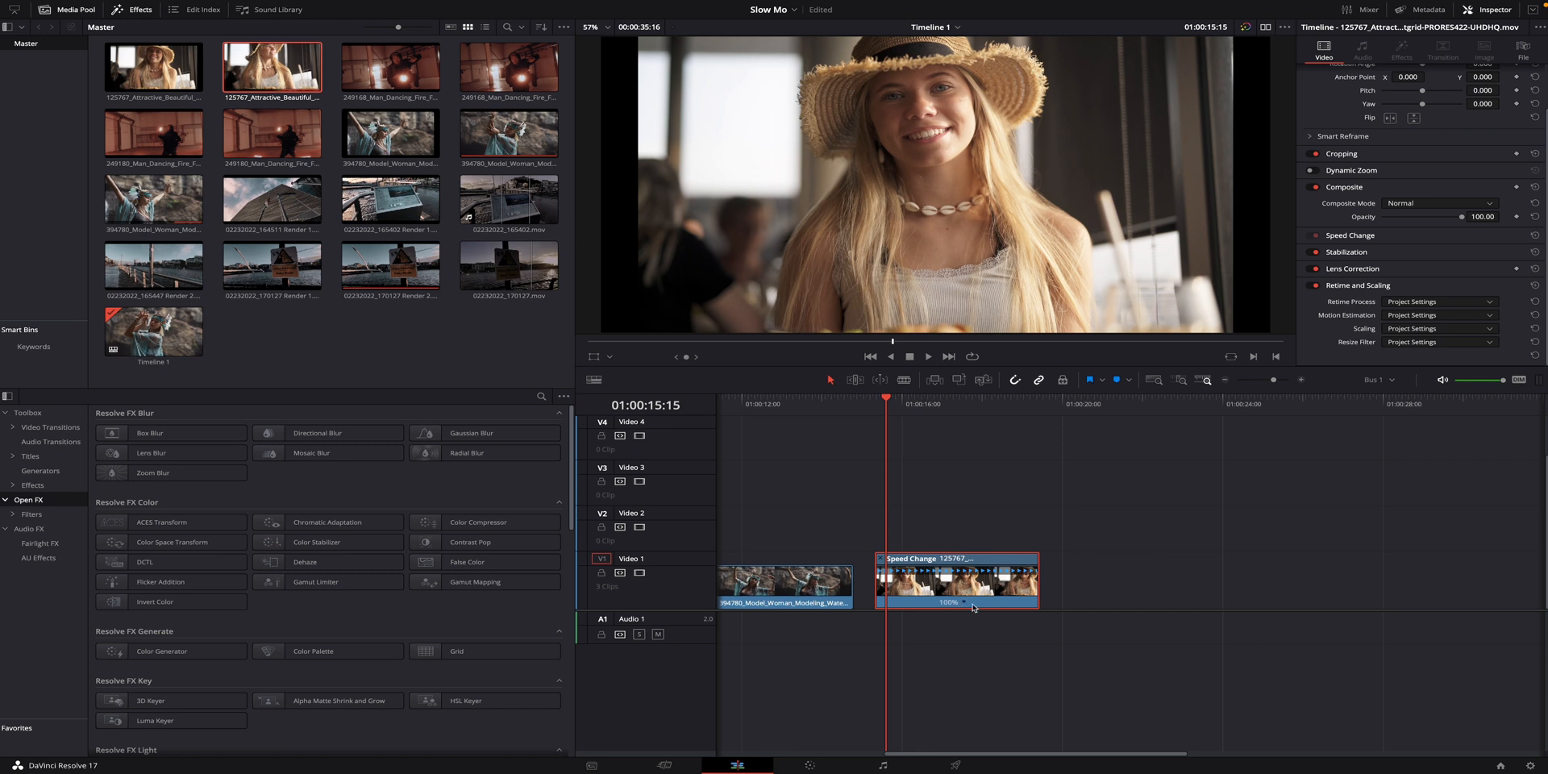
mouse_move(988, 609)
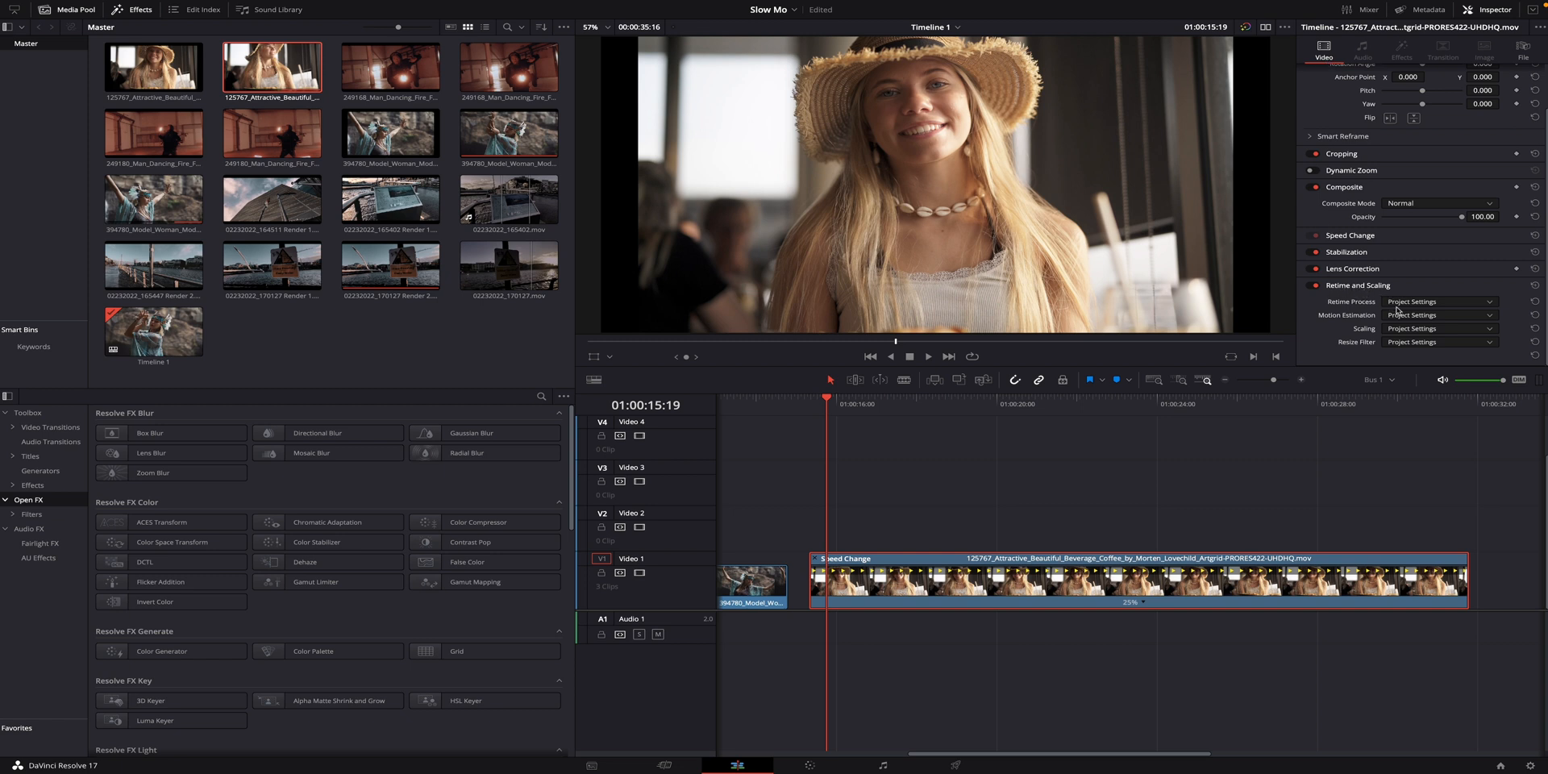
Set the coffee clip's Retime Process to Optical Flow and list Motion Estimation options.
click(1439, 301)
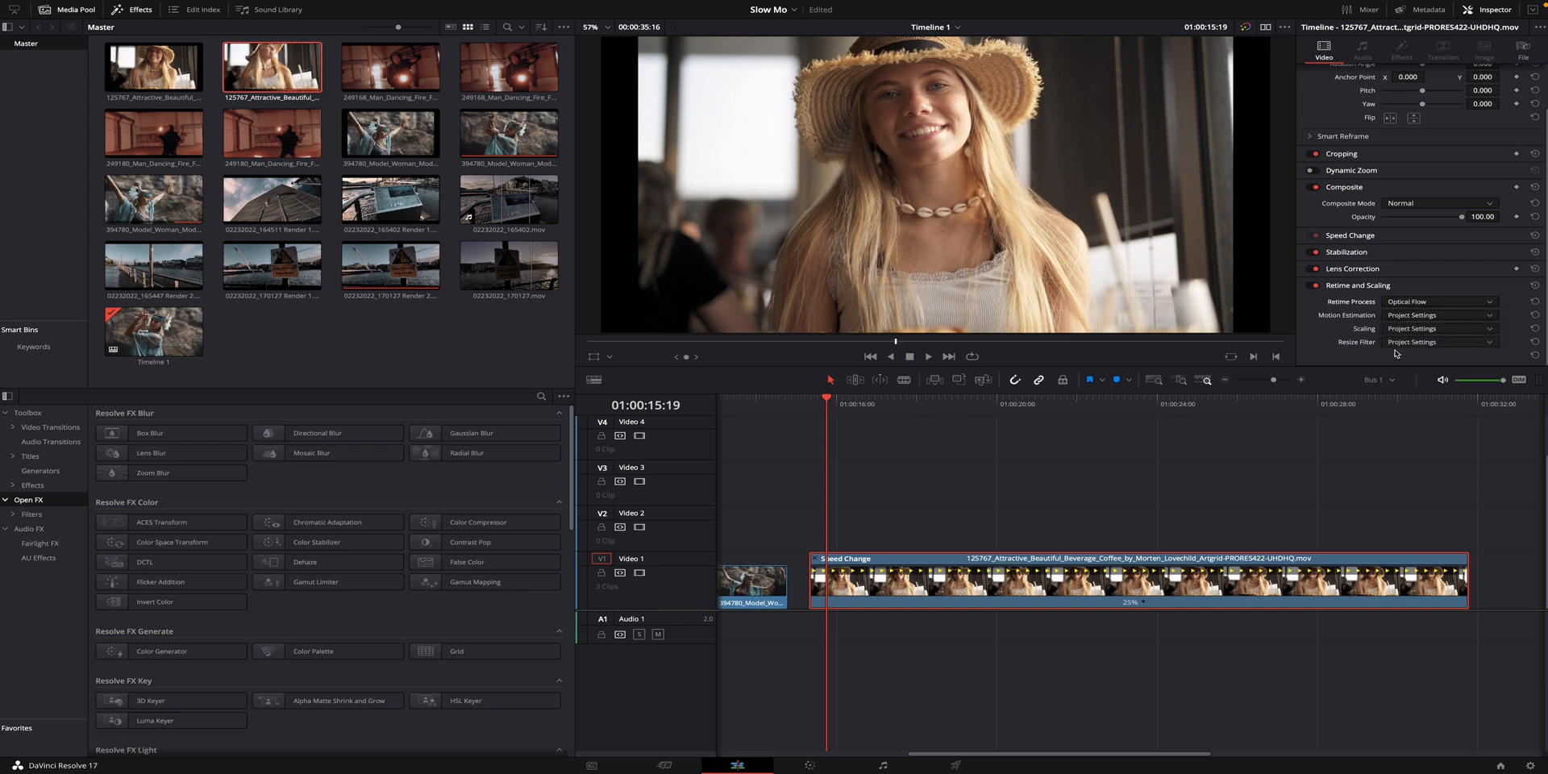
click(1438, 314)
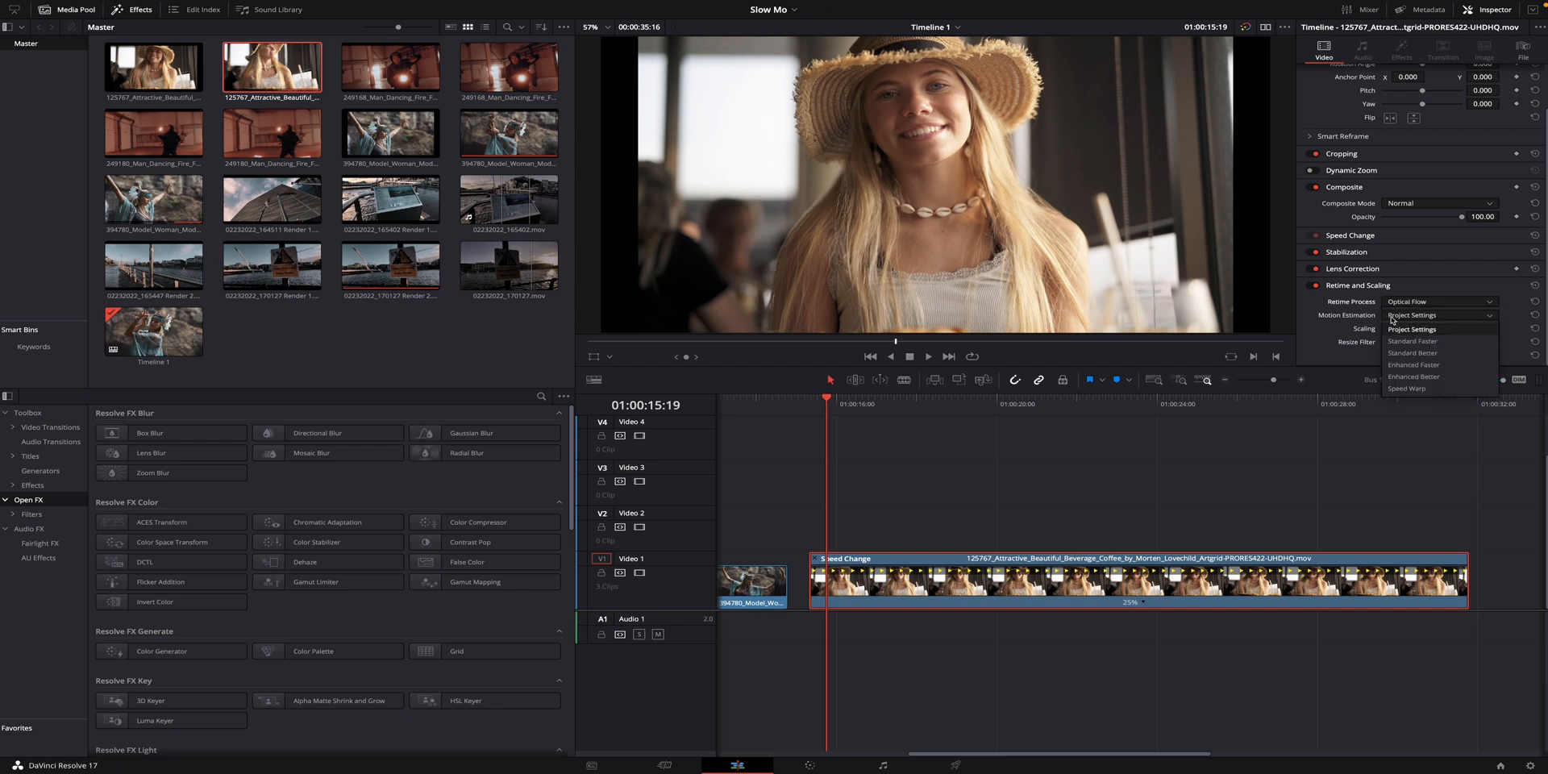